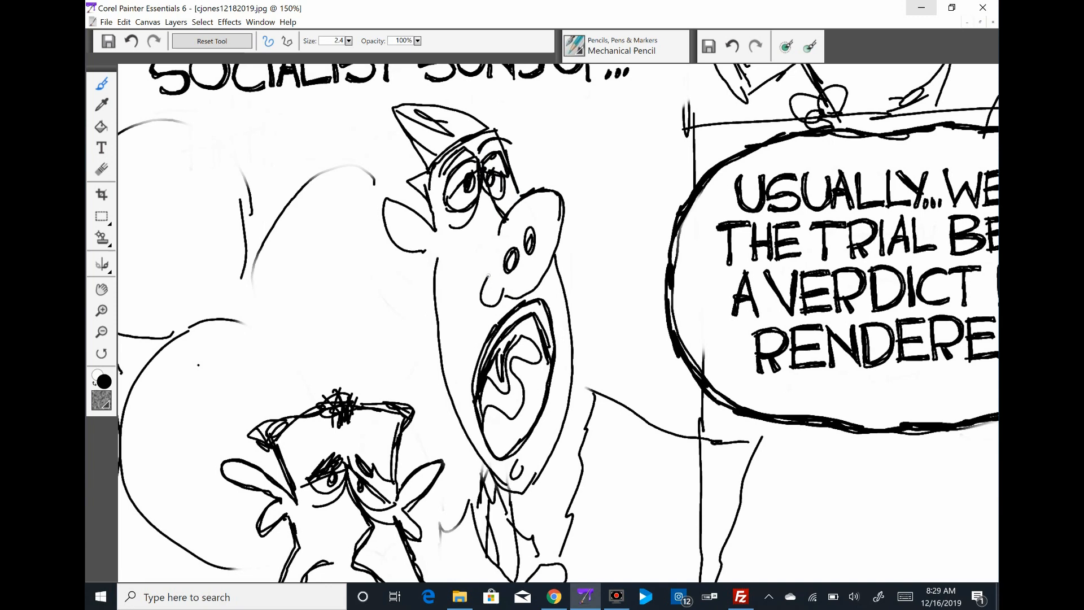
- Sketch a third bespectacled juror with the Mechanical Pencil, then zoom out to the full cartoon
{"action": "left_click", "coordinate": [101, 289]}
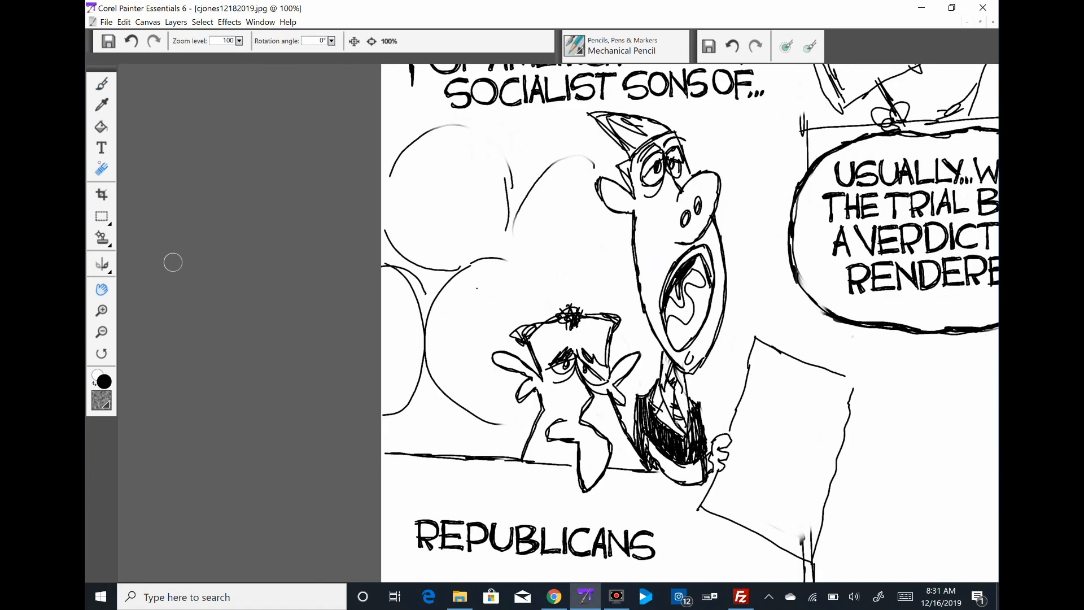
{"action": "left_click", "coordinate": [101, 83]}
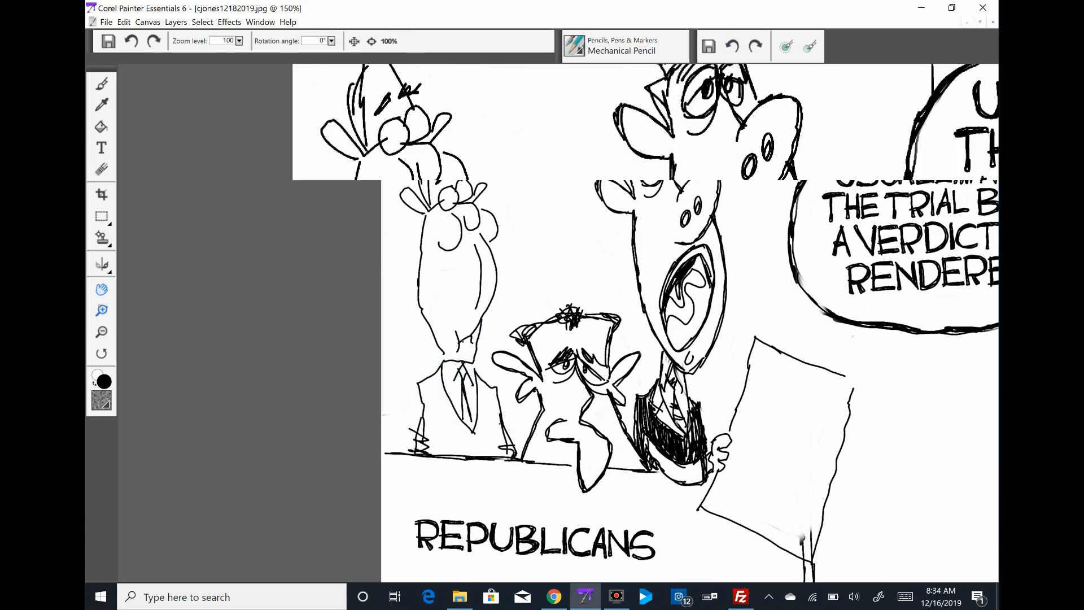
{"action": "left_click", "coordinate": [101, 83]}
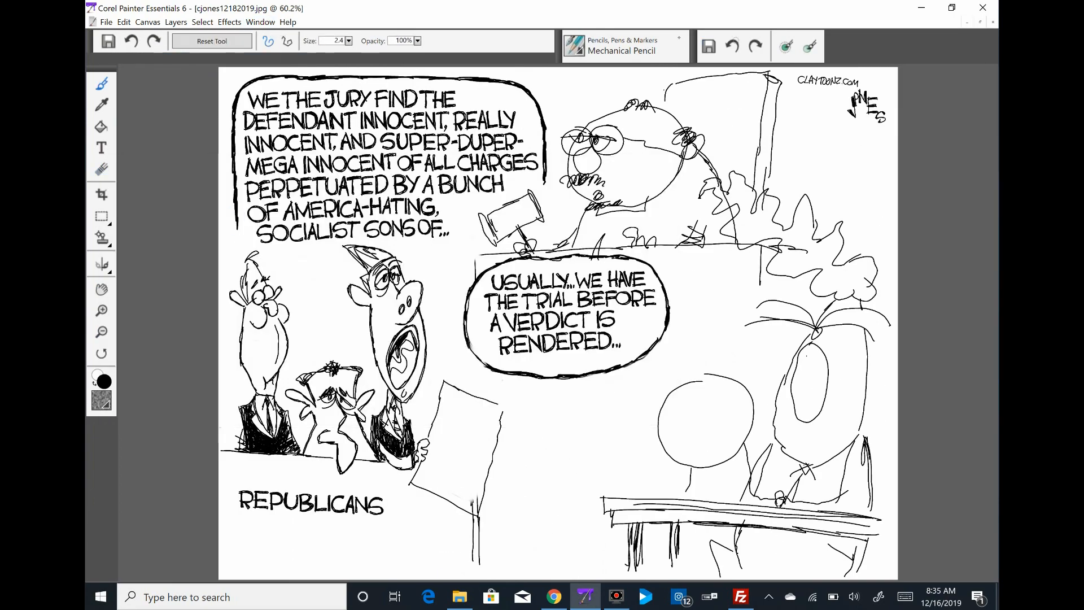
- Zoom in and ink the angry defendant with glasses and big bared teeth
{"action": "left_click", "coordinate": [101, 170]}
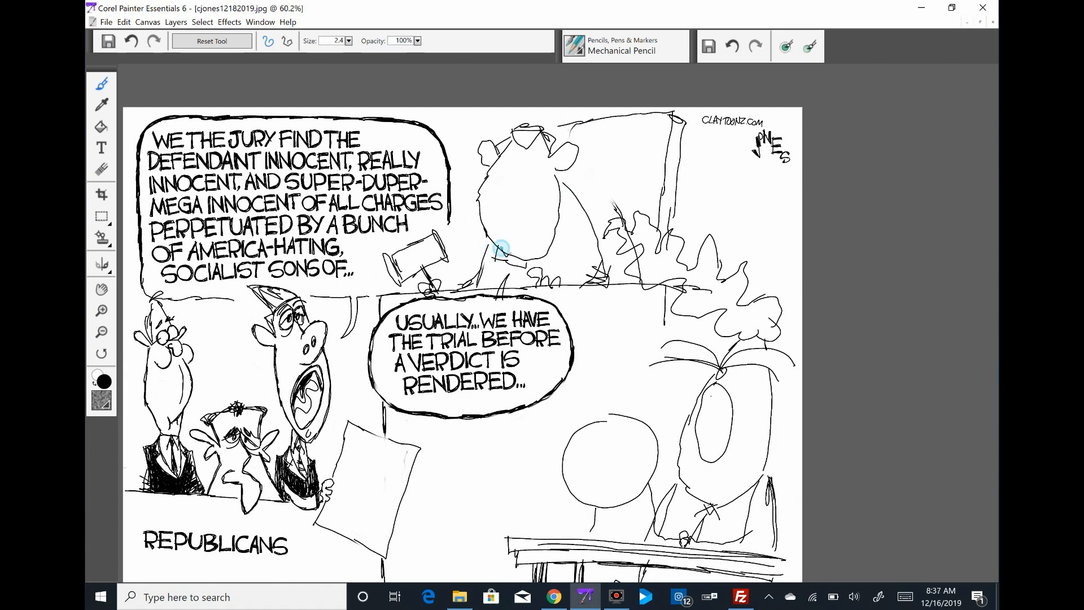
{"action": "left_click", "coordinate": [101, 289]}
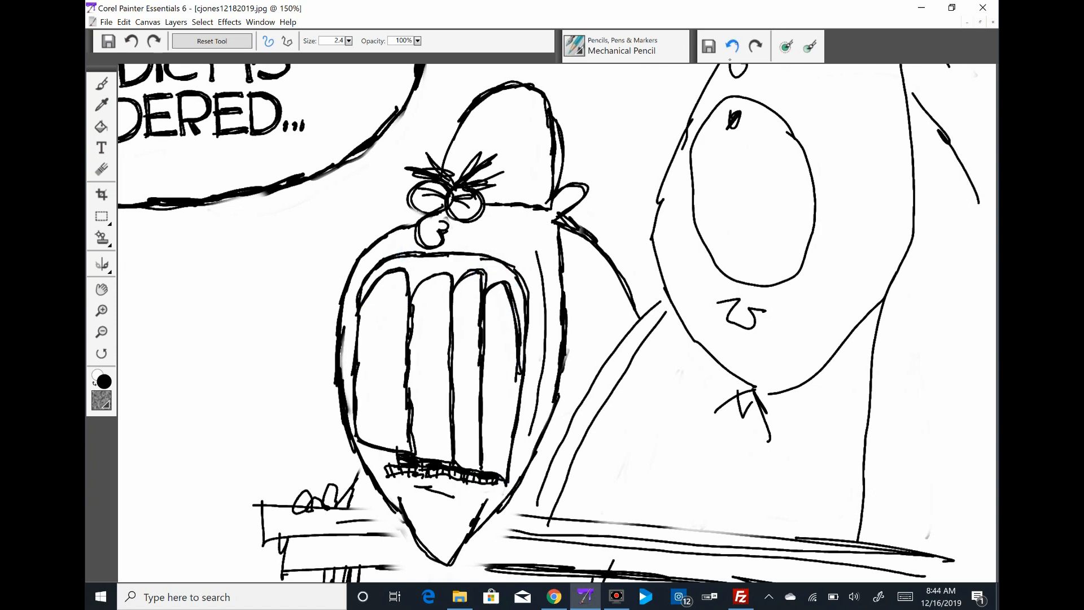
- Set zoom to 75%, reset the Mechanical Pencil, and refine line work around judge and defendants
{"action": "left_click", "coordinate": [102, 310]}
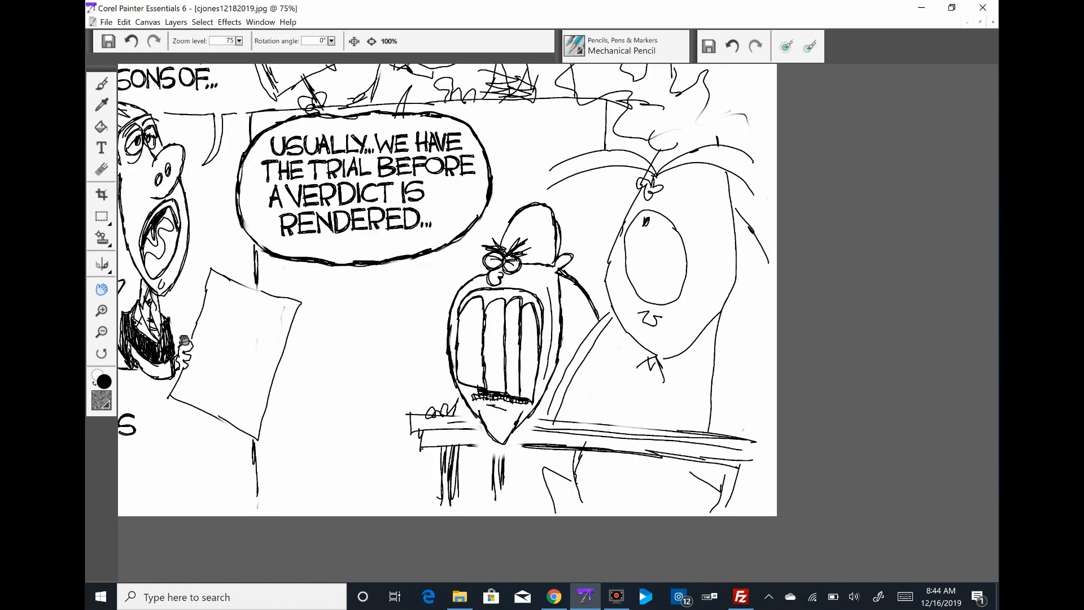
{"action": "left_click", "coordinate": [101, 84]}
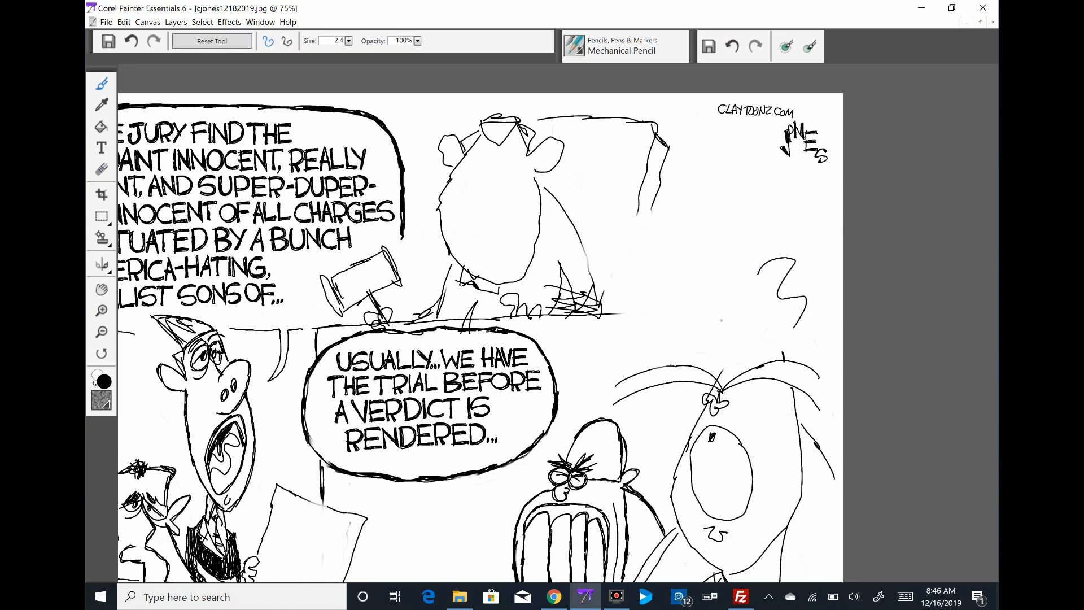
{"action": "left_click", "coordinate": [261, 21]}
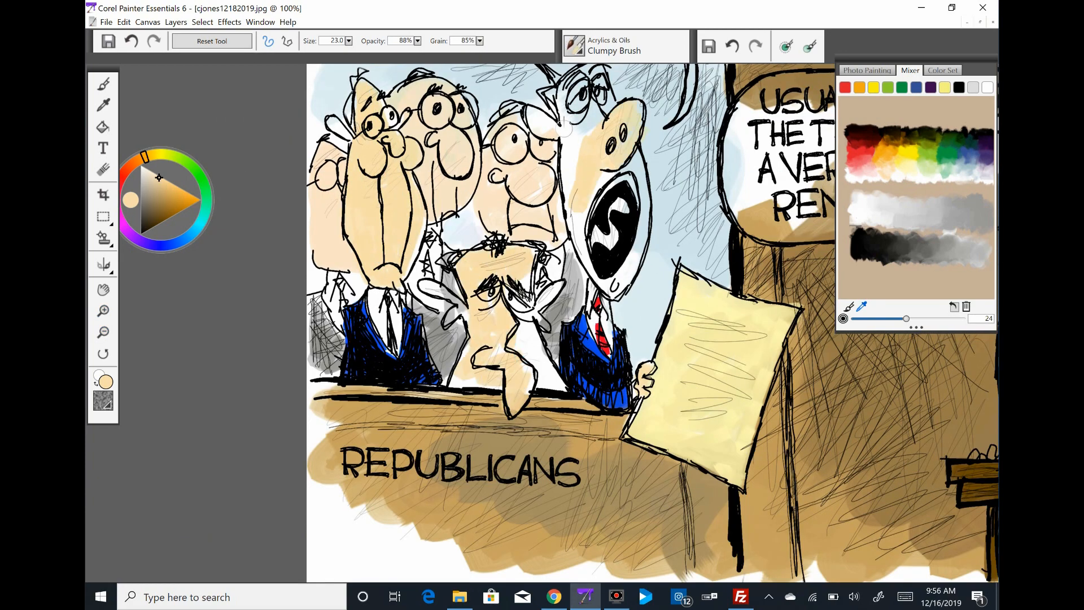
- With the Acrylics Clumpy Brush, paint juror skin, blue suits, brown bench and the judge
{"action": "scroll", "scroll_direction": "up", "scroll_amount": 3}
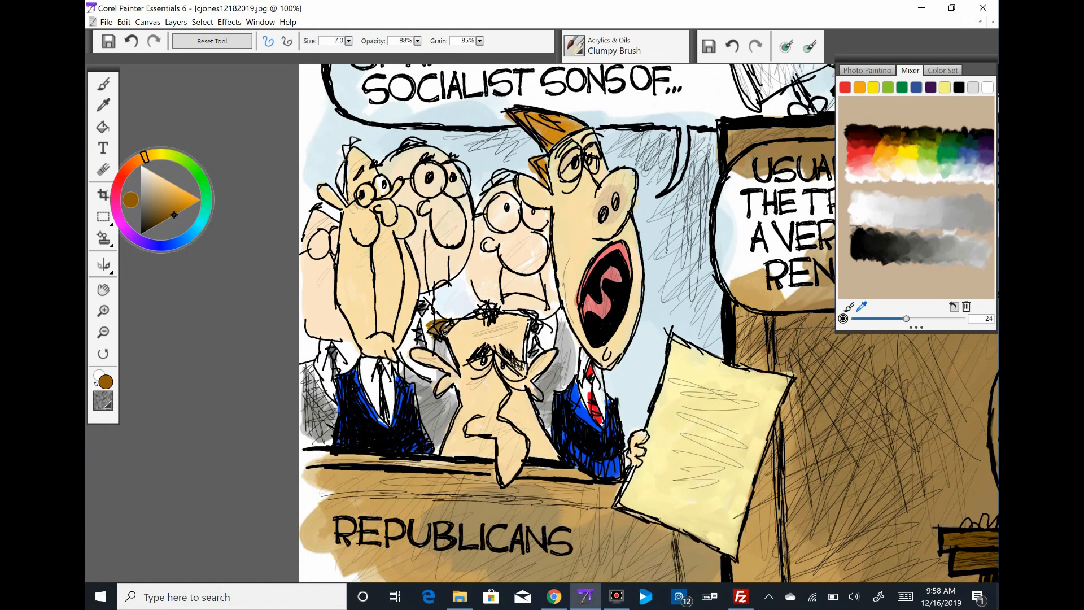
{"action": "left_click", "coordinate": [147, 184]}
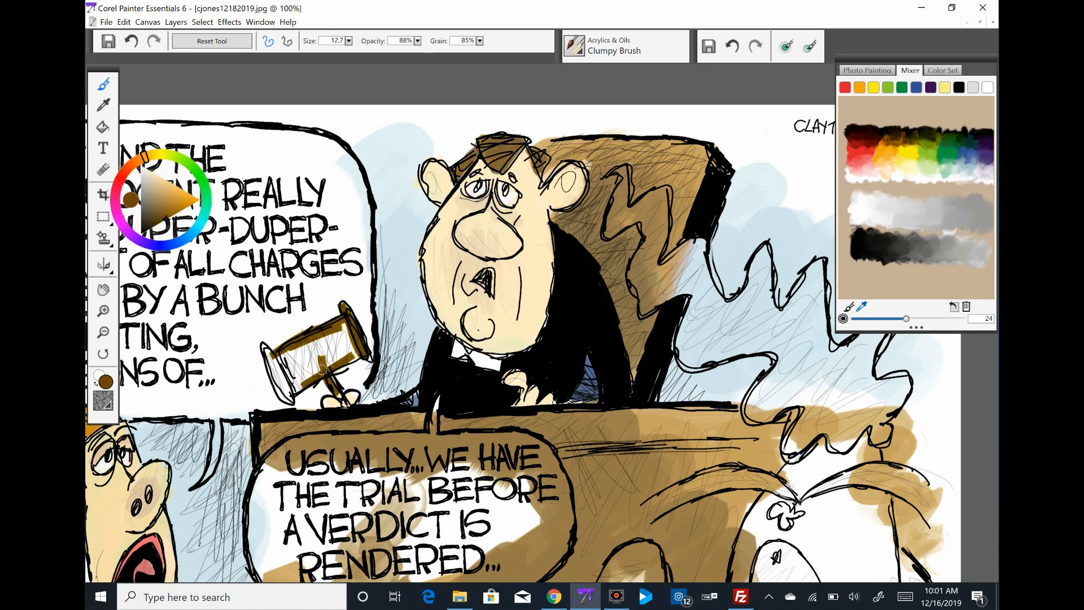
- Fill the gavel brown and paint the defendant's tan face, blue-tinted glasses and brown rail
{"action": "left_click", "coordinate": [103, 169]}
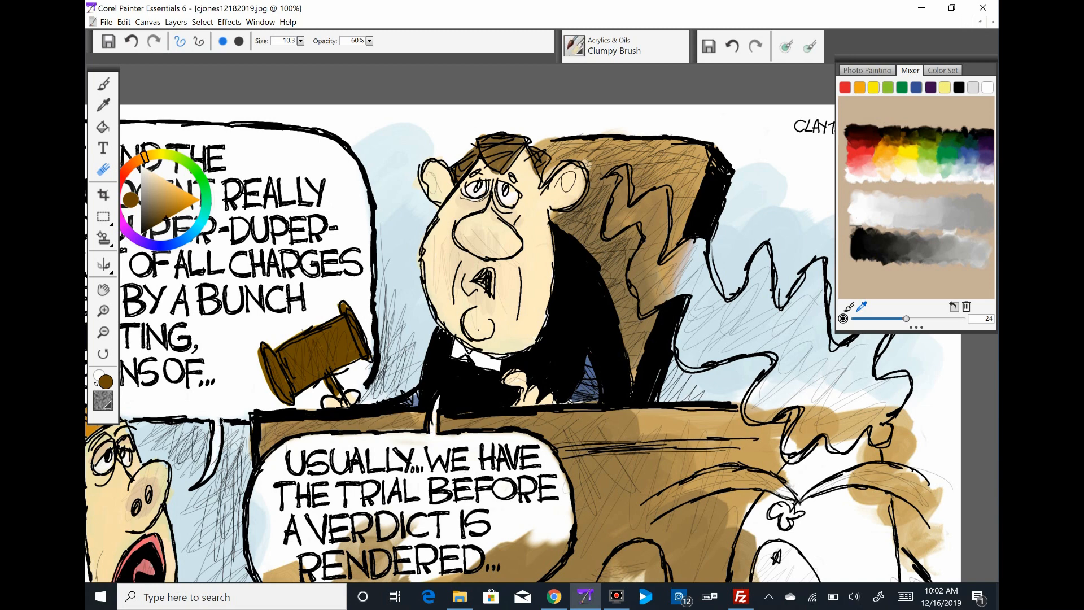
{"action": "scroll", "scroll_direction": "down", "scroll_amount": 3}
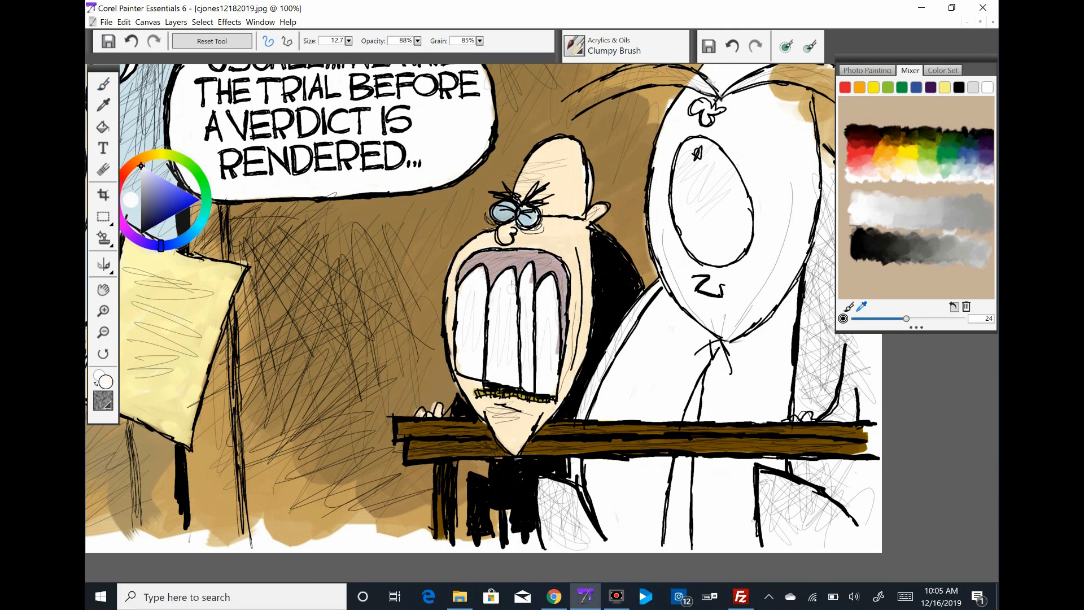
{"action": "left_click", "coordinate": [102, 311]}
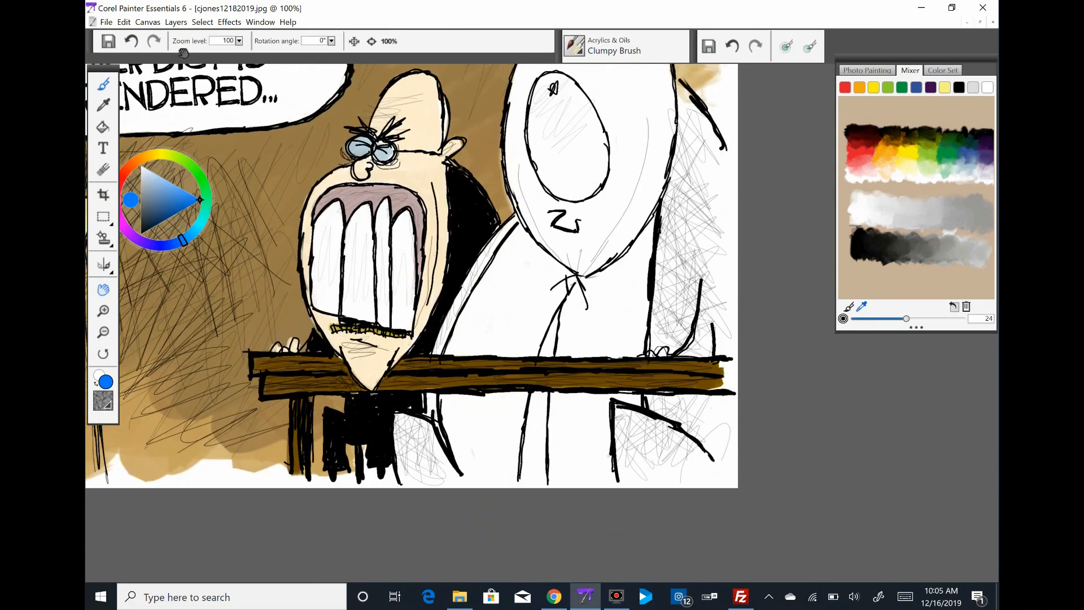